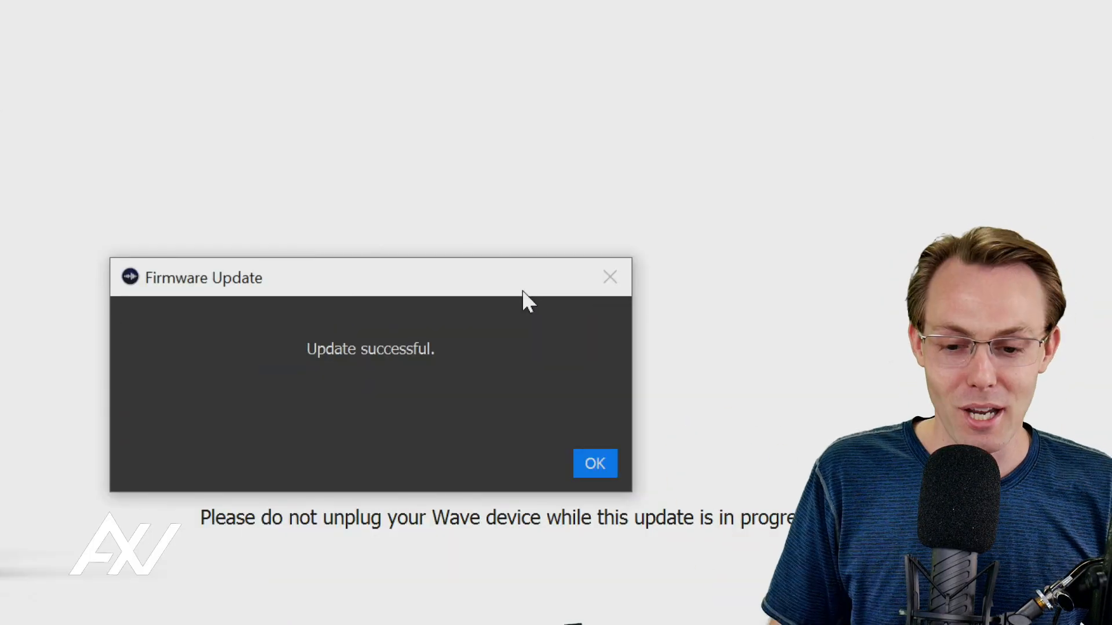
Step: Acknowledge the 'Update successful' Firmware Update dialog with OK to return to the mixer
left_click(594, 463)
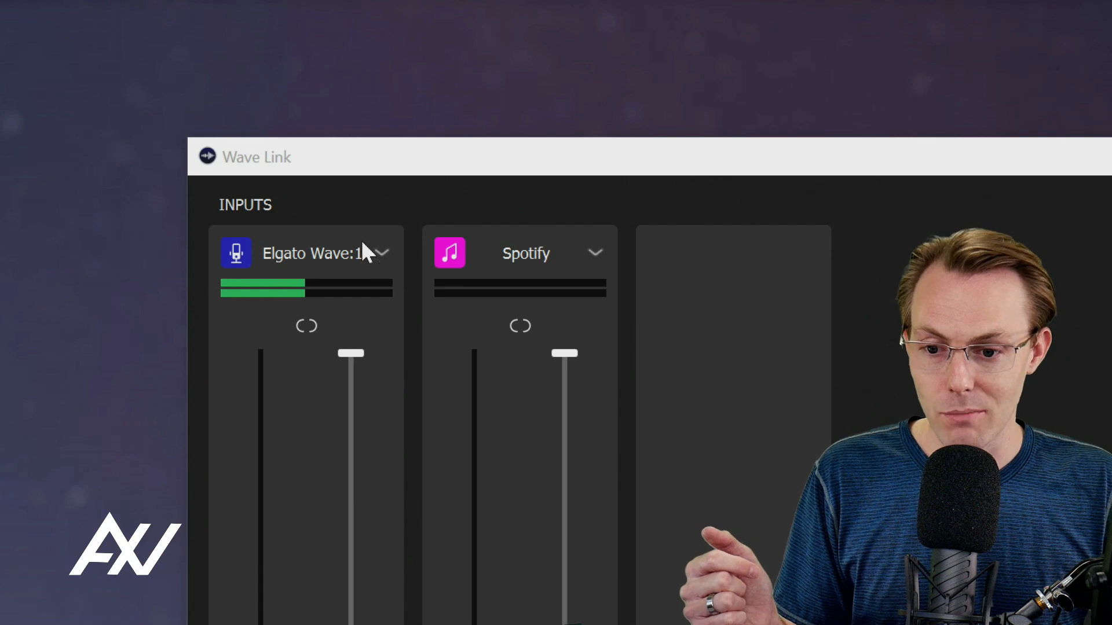
Step: Show the Elgato Wave:1 microphone settings and raise its Input Gain well above the middle
left_click(383, 253)
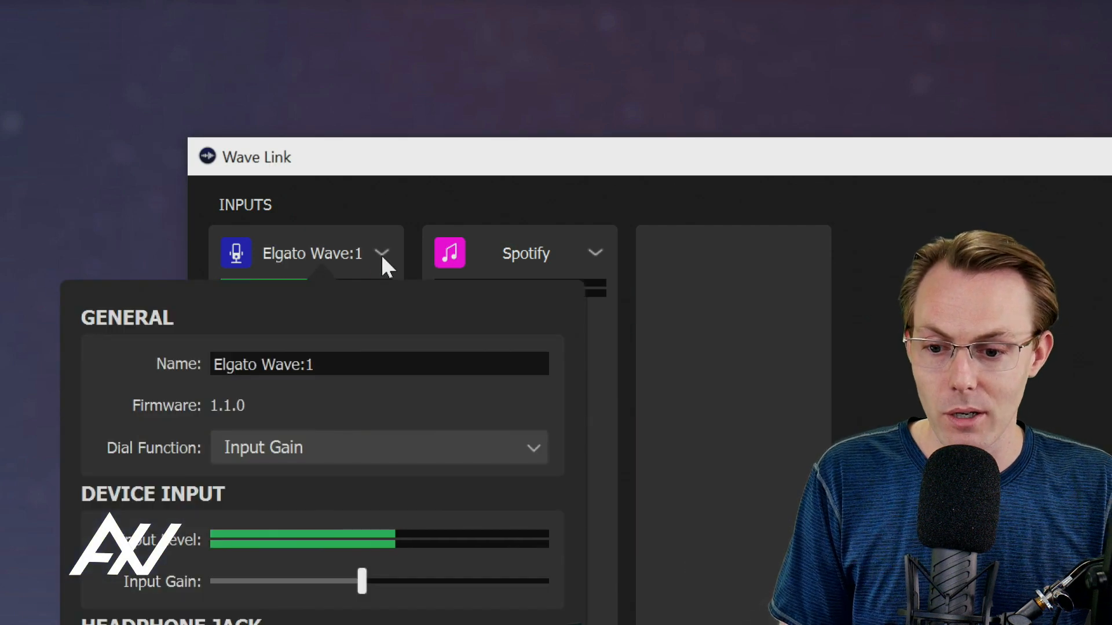
scroll("down", 3)
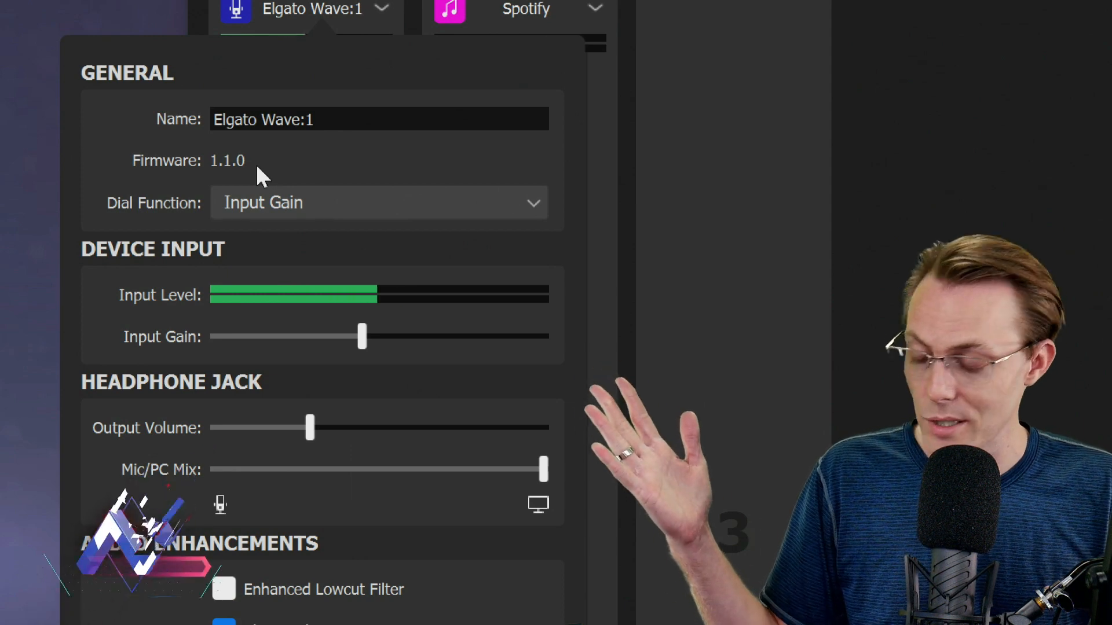
mouse_move(280, 157)
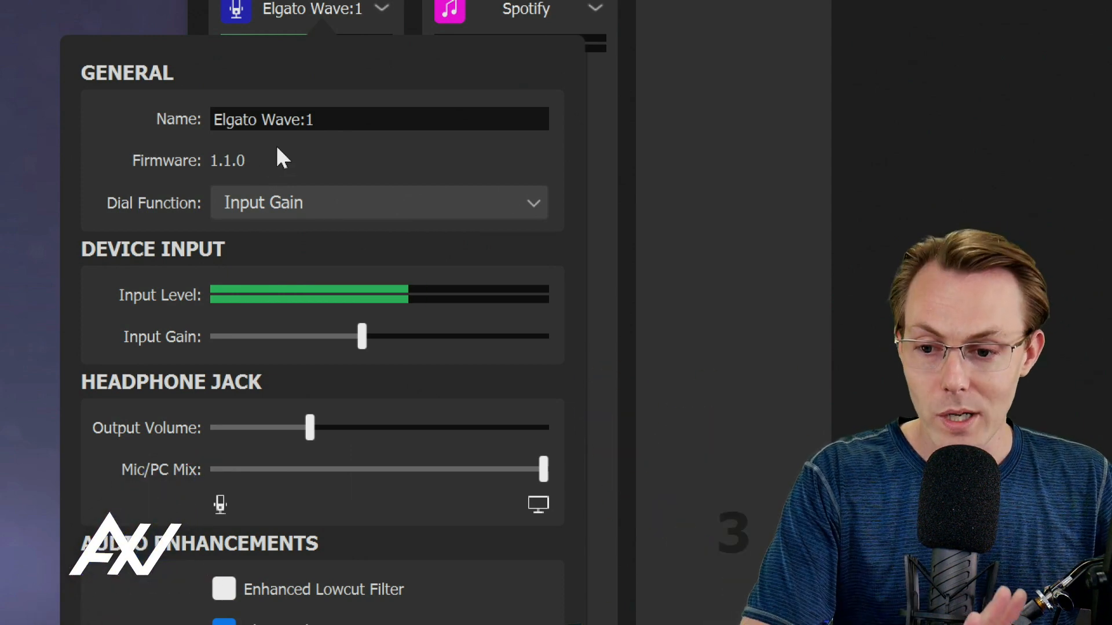
mouse_move(415, 324)
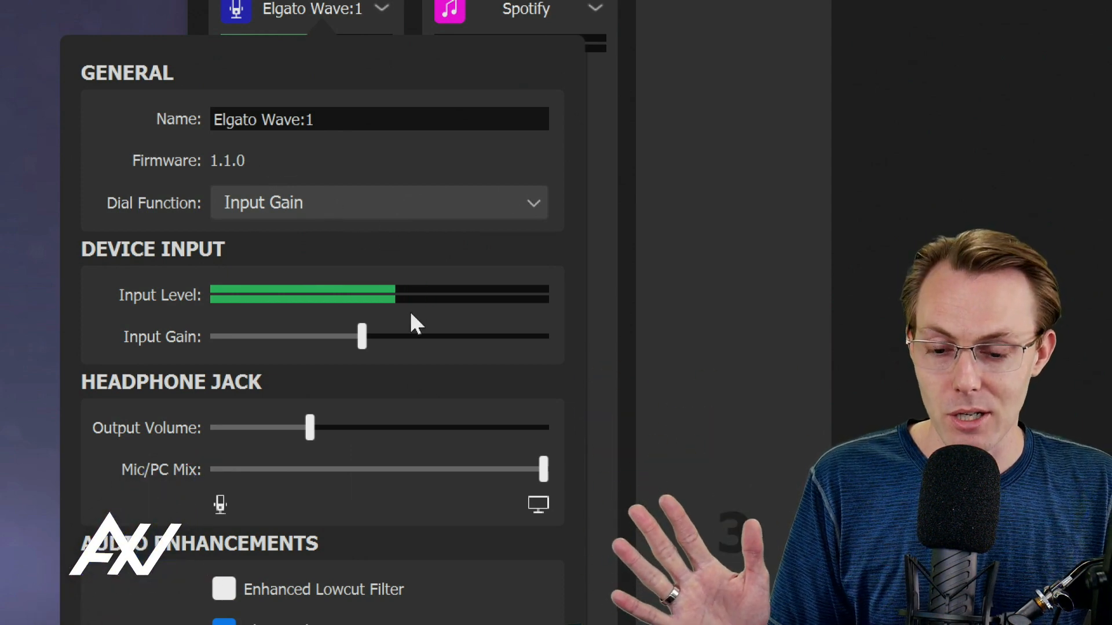
mouse_move(380, 305)
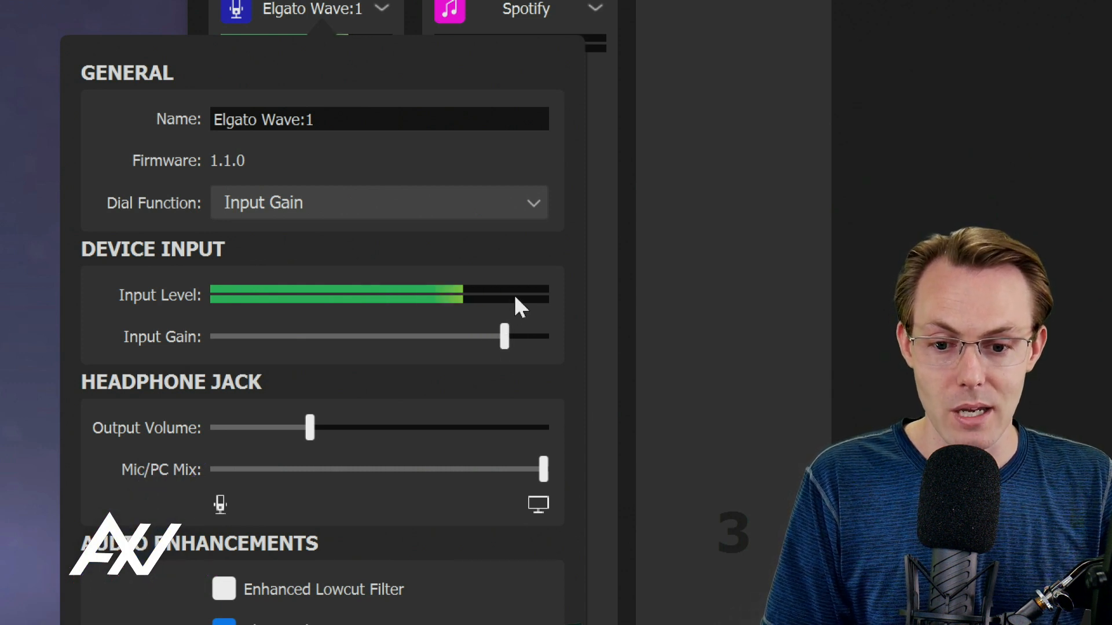
mouse_move(474, 315)
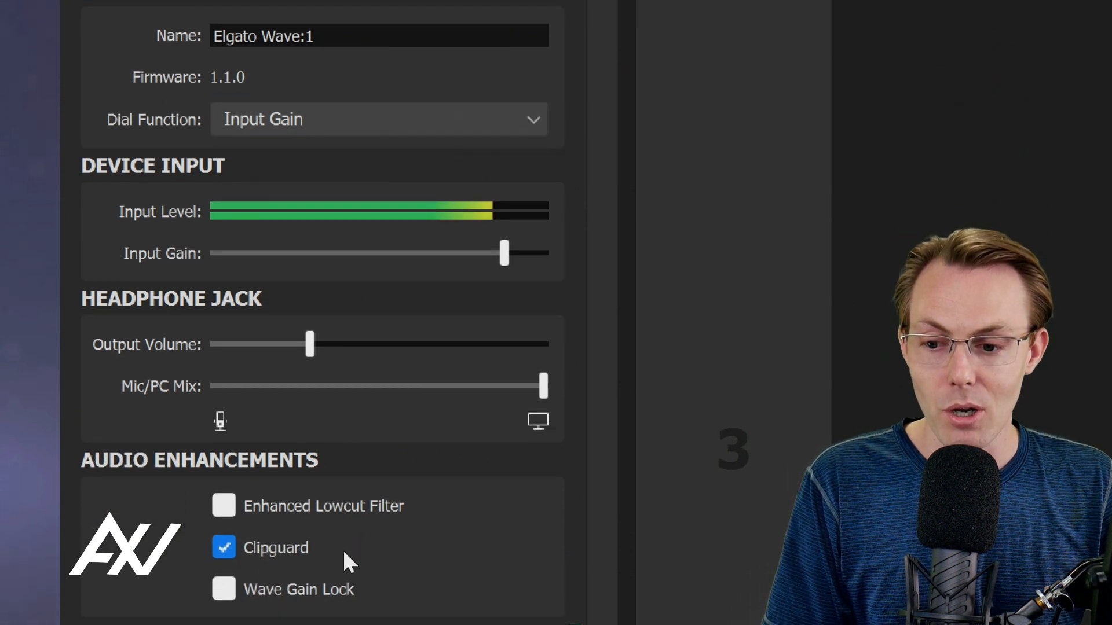
Step: Shift the Headphone Jack Mic/PC Mix balance toward the middle between mic and computer audio
scroll("down", 3)
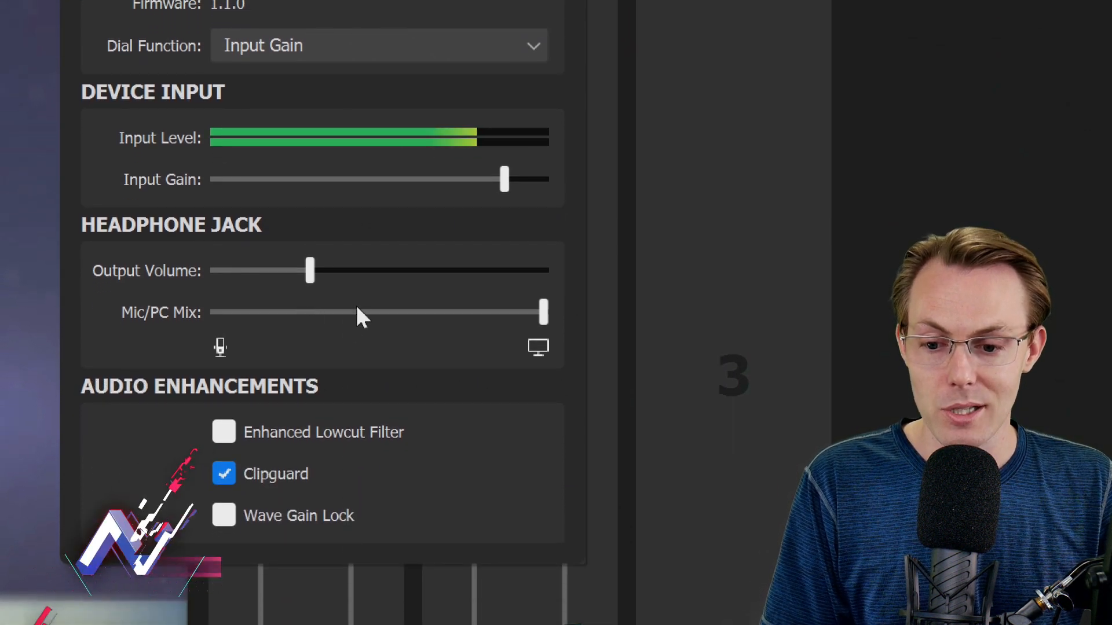
mouse_move(296, 321)
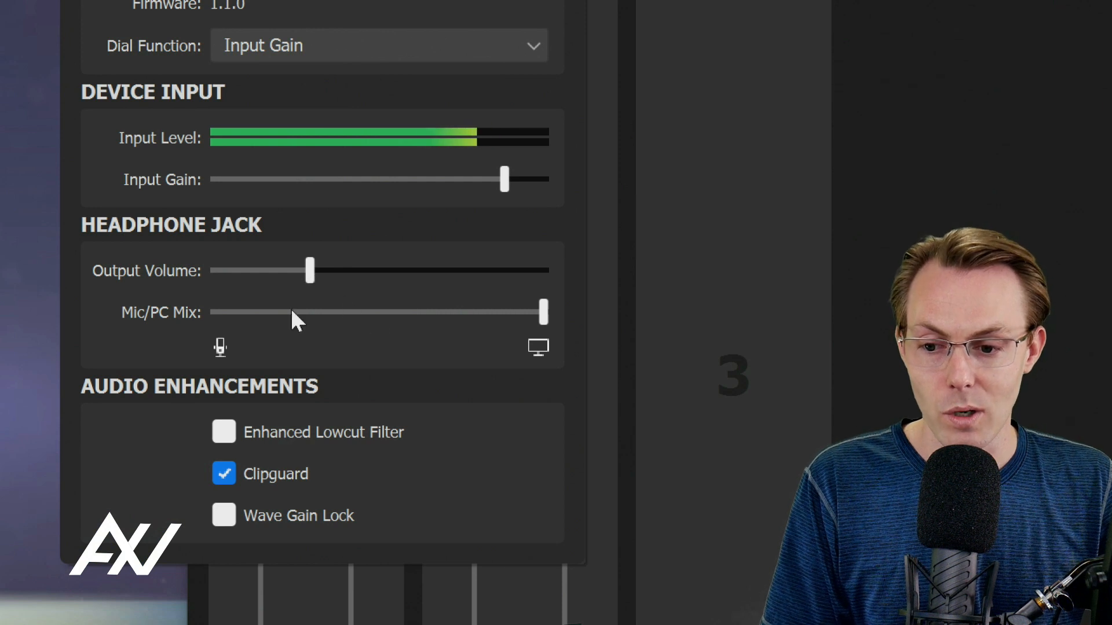
mouse_move(362, 330)
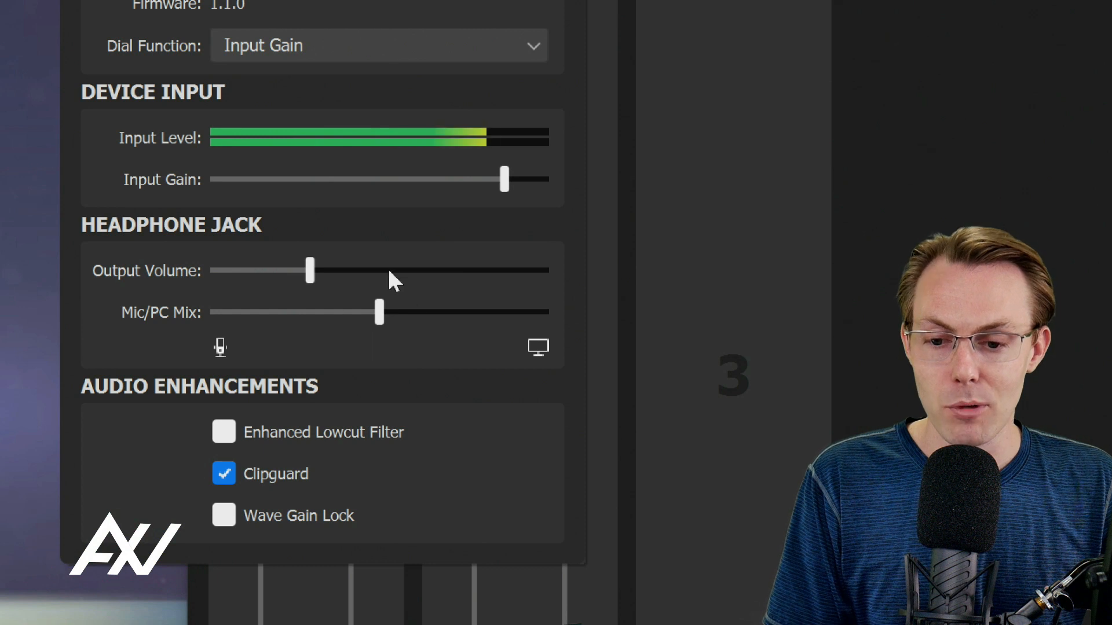
mouse_move(472, 365)
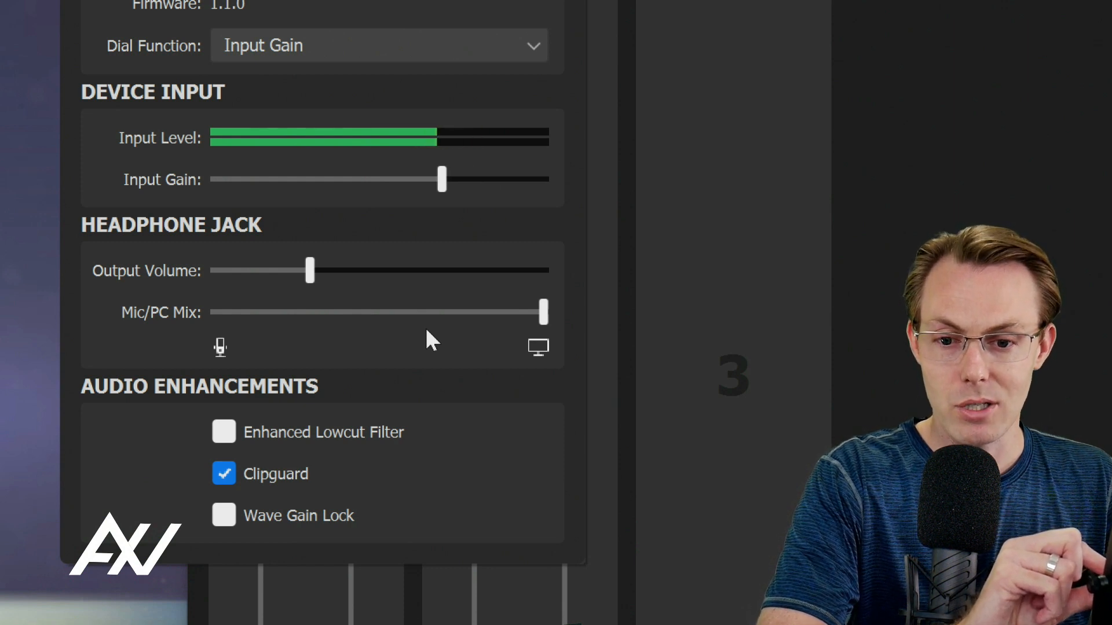
mouse_move(389, 336)
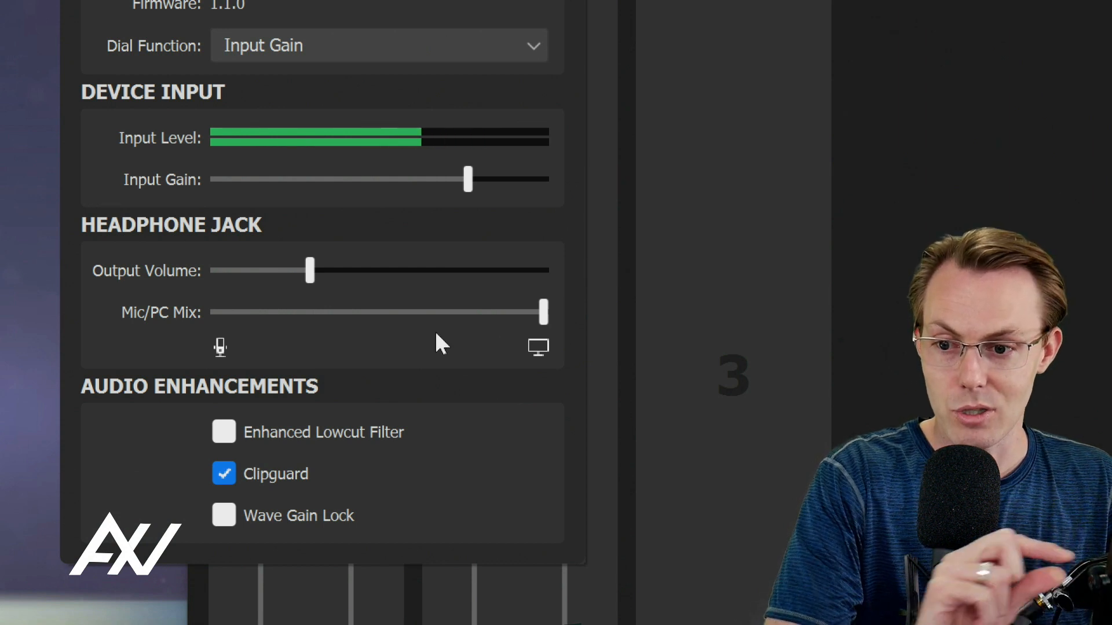
Step: Ease the Wave:1 Input Gain back down to roughly 75% of its range
scroll("down", 3)
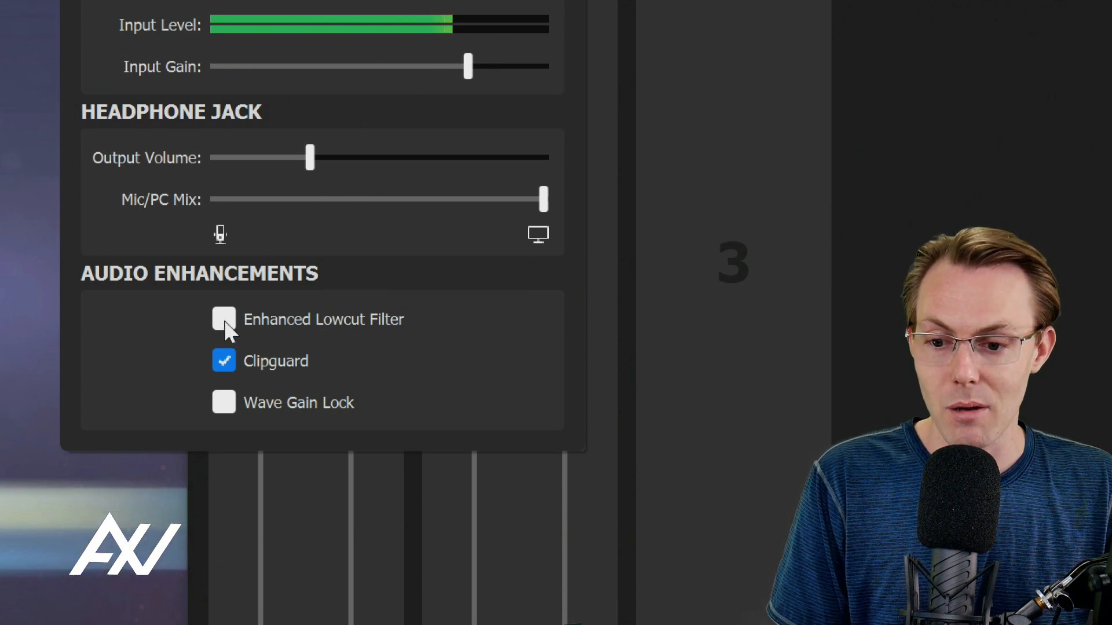
Step: Enable the Enhanced Lowcut Filter under Audio Enhancements alongside the already-on Clipguard
left_click(224, 320)
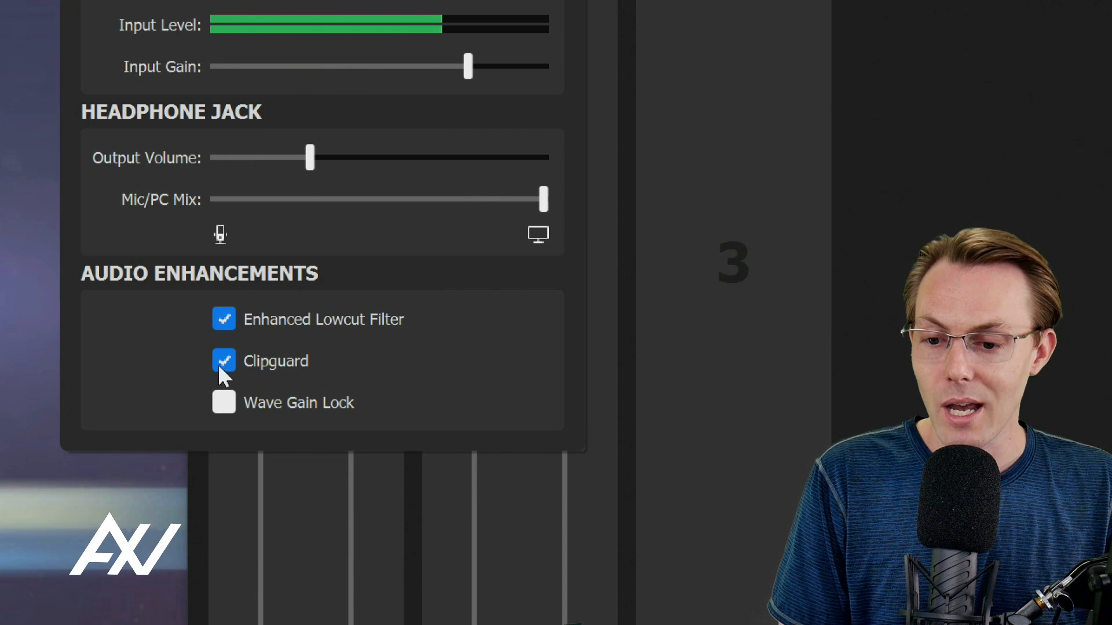
scroll("up", 3)
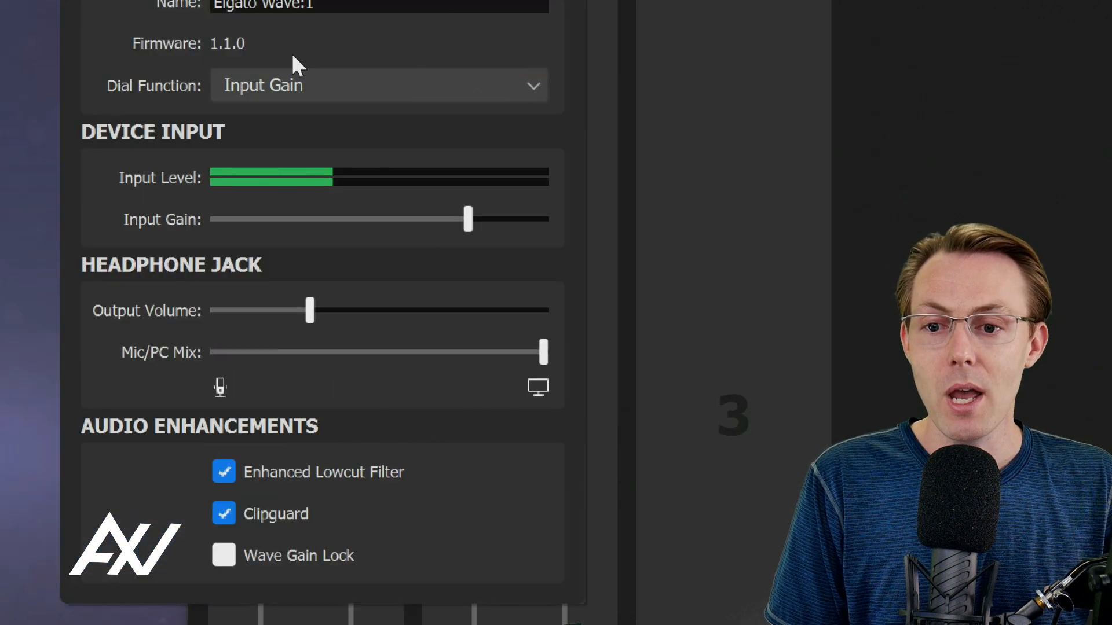